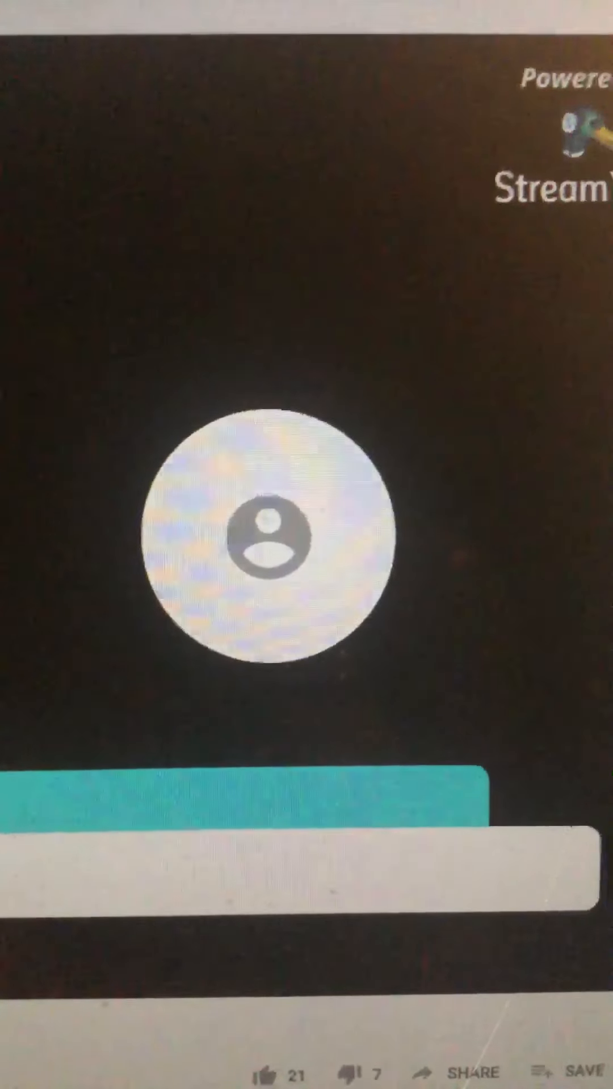
pyautogui.scroll(-3)
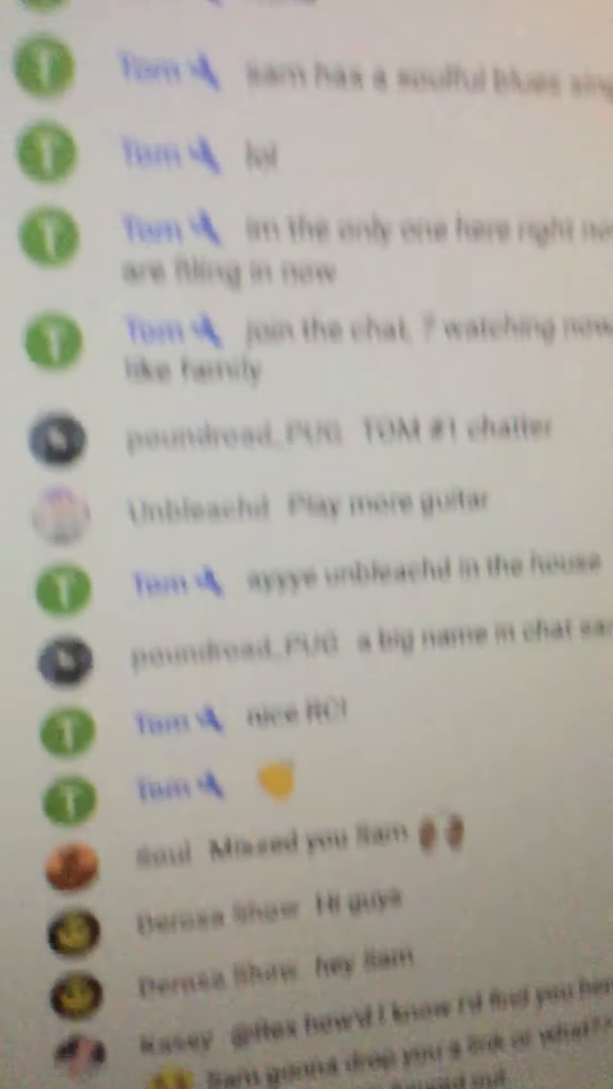
pyautogui.scroll(-3)
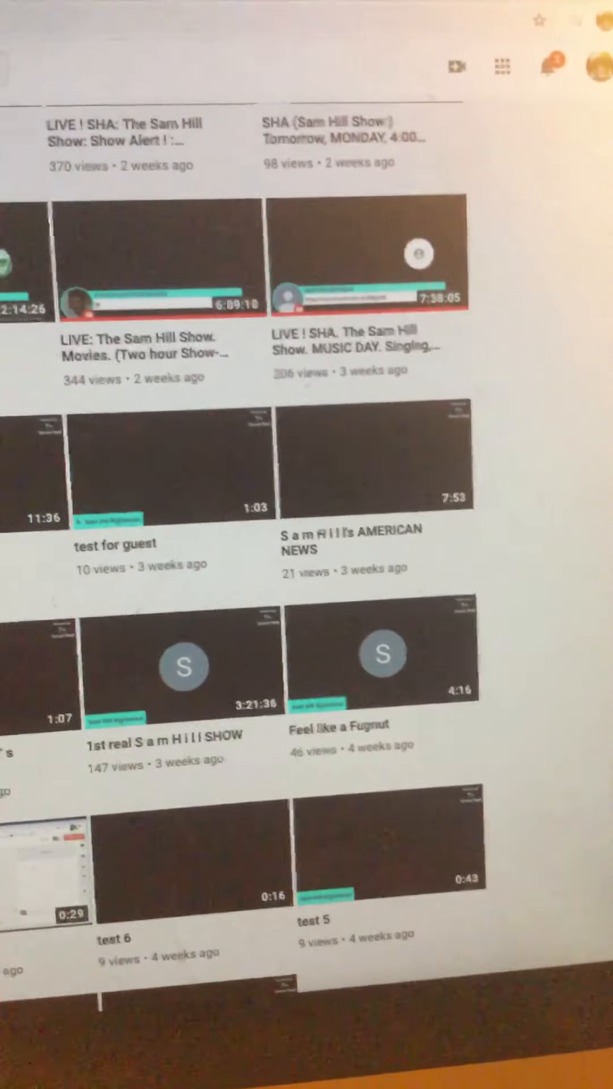
pyautogui.scroll(-3)
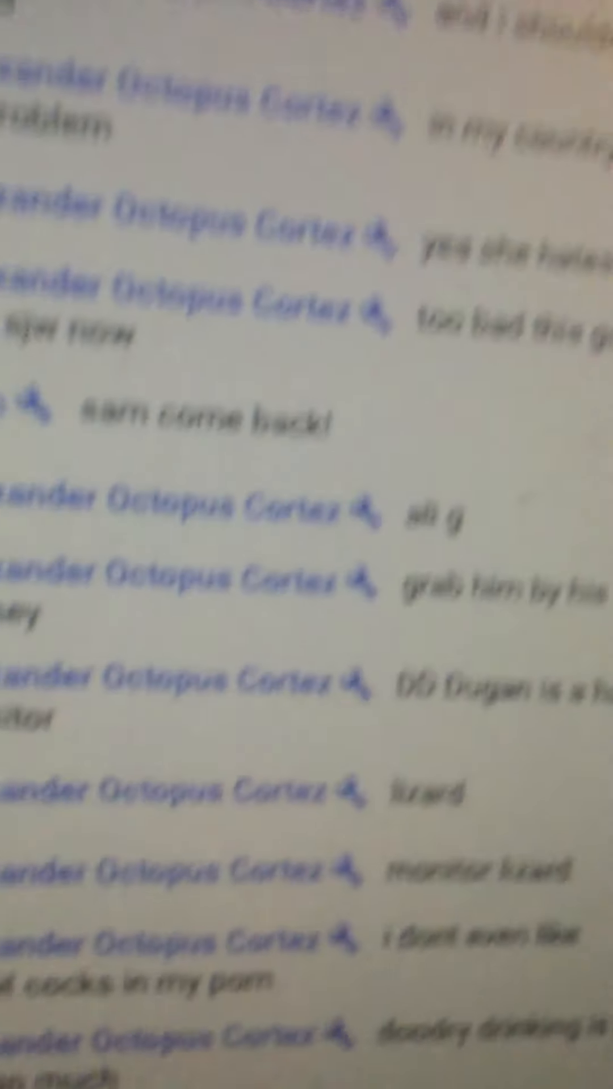
pyautogui.scroll(-3)
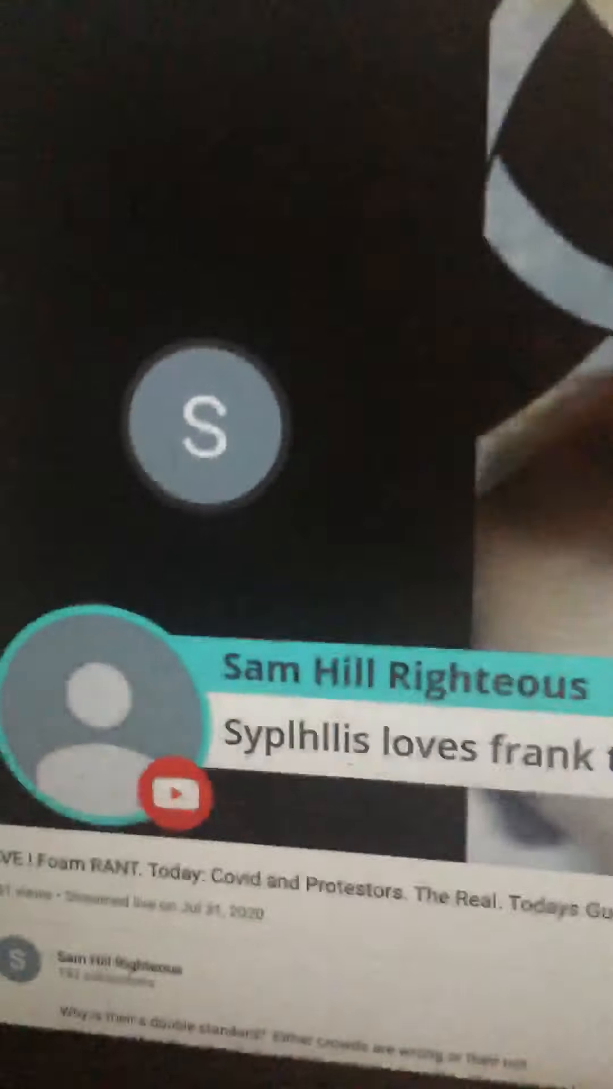
pyautogui.scroll(-3)
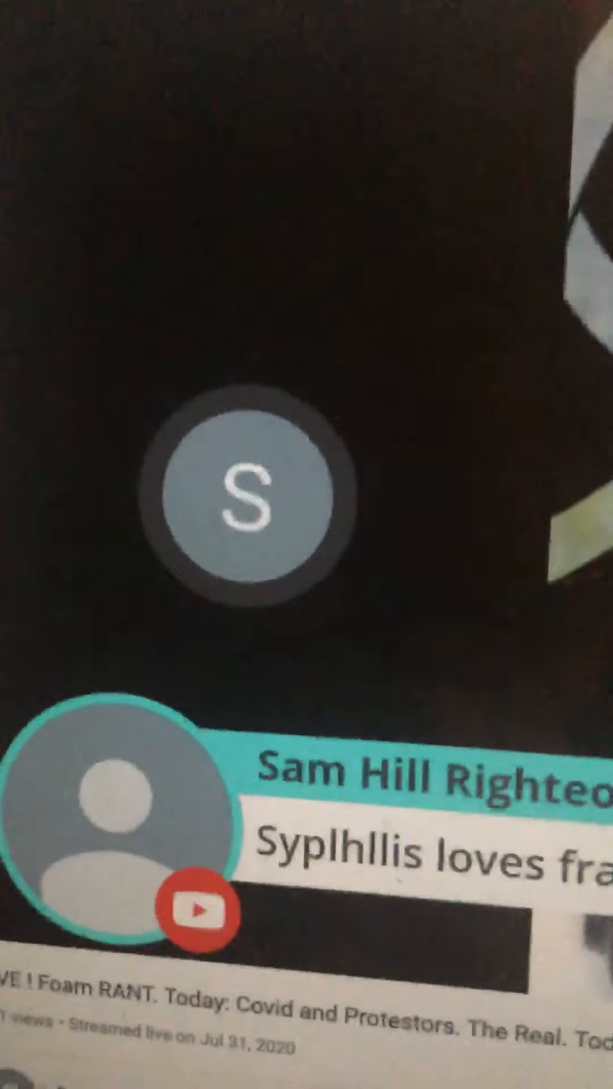
pyautogui.scroll(-3)
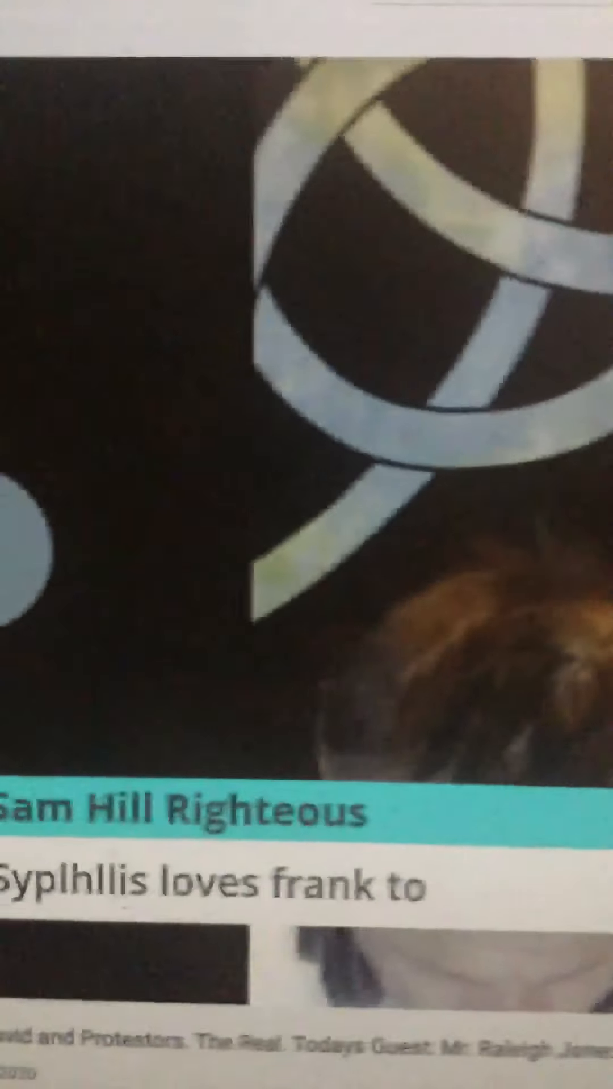